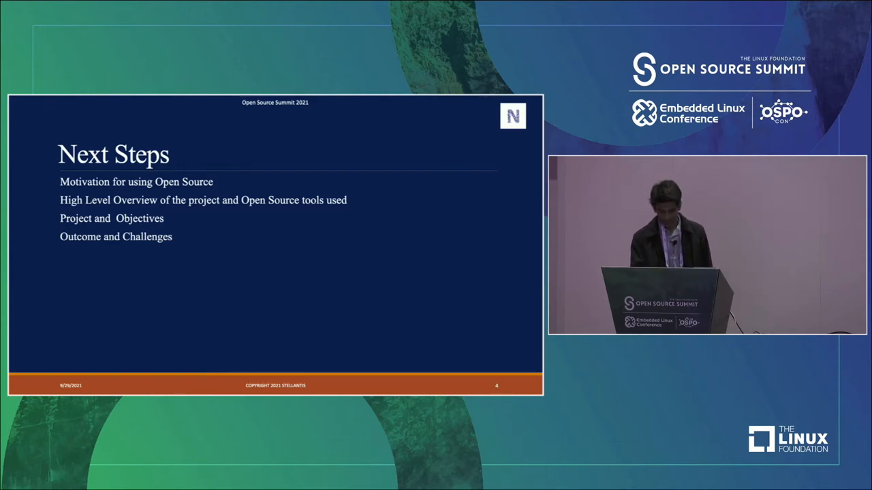
key("right")
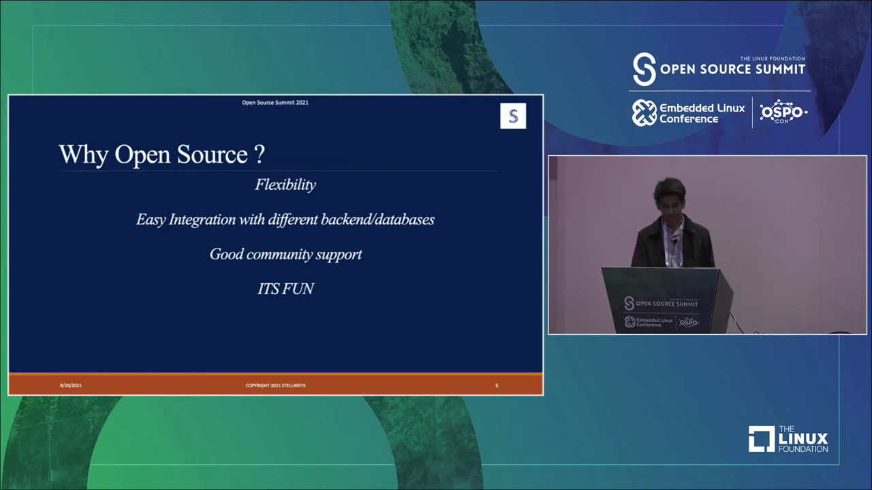
key("Right")
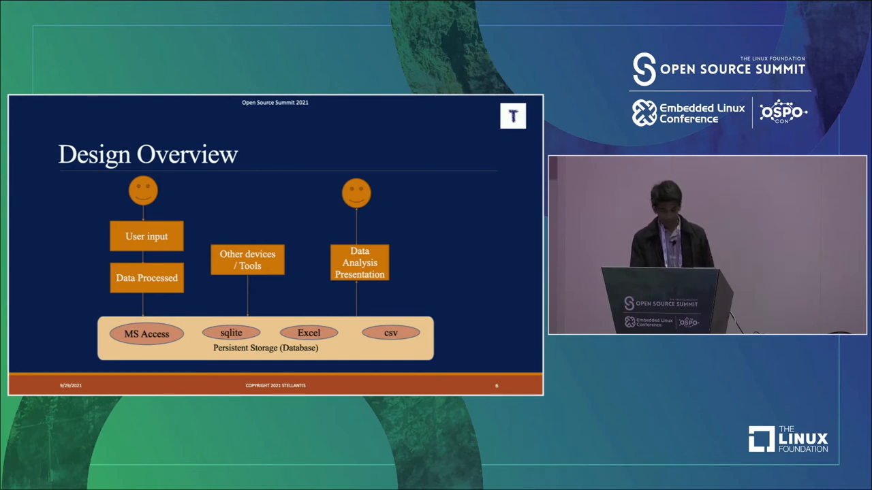
key("Right")
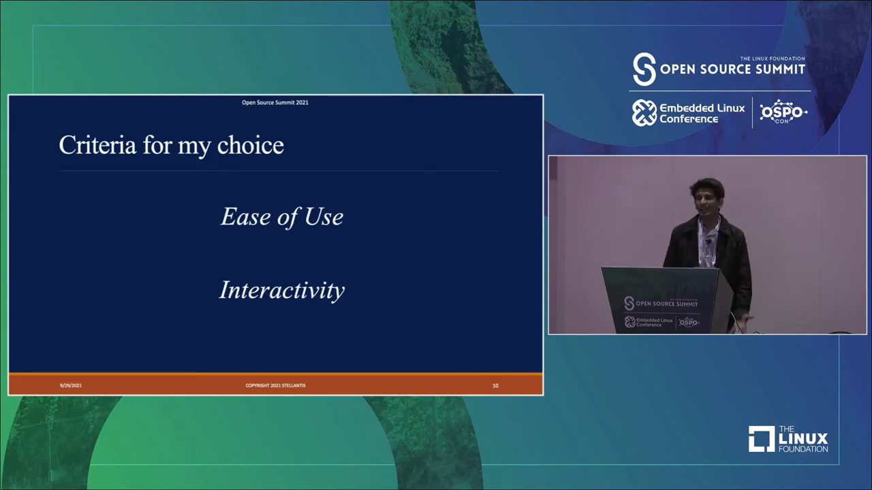
key("right")
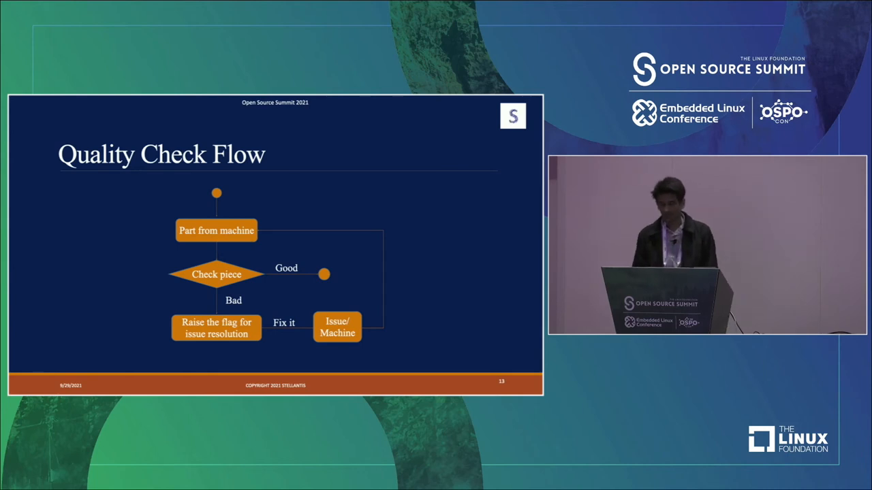
key("right")
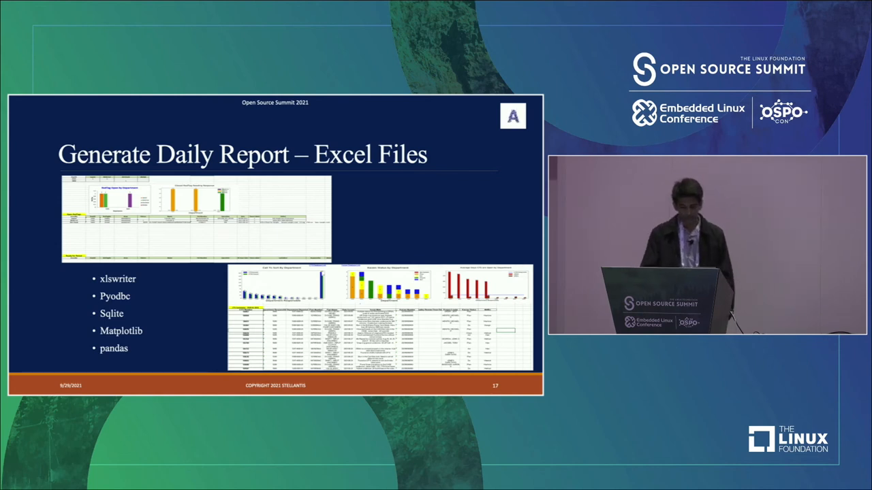
key("right")
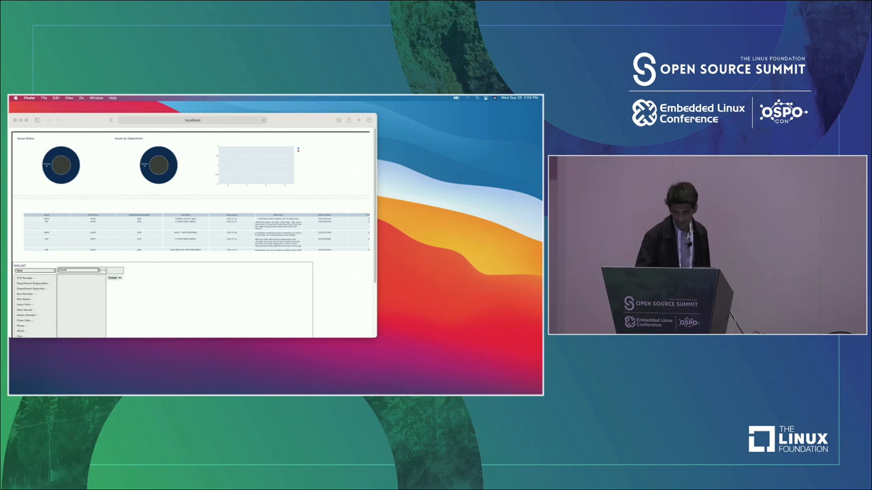
mouse_move(298, 204)
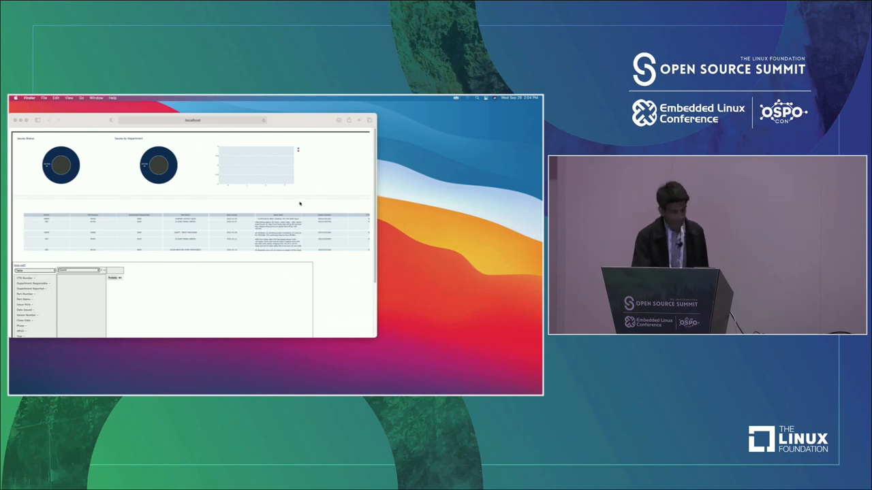